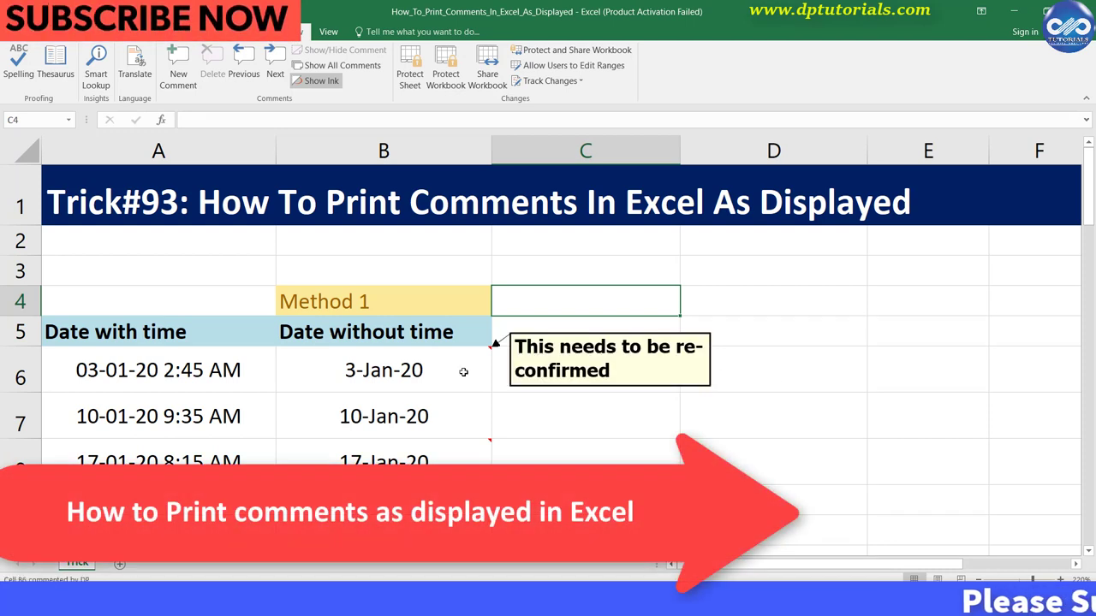
pyautogui.moveTo(470, 456)
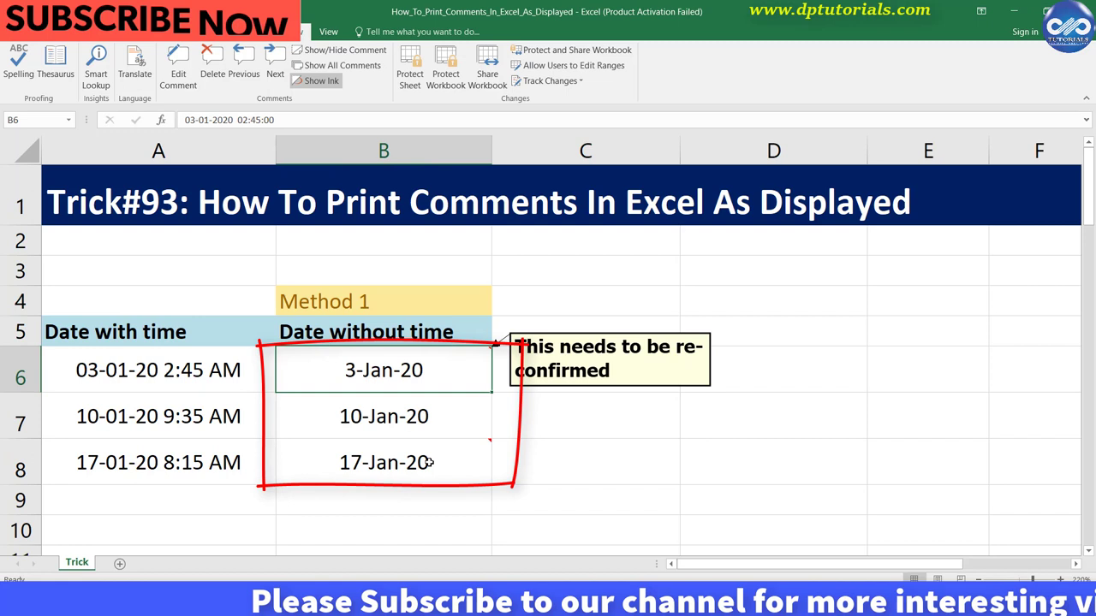
# - Check the comment on cell B8 and bring up the Review tools
pyautogui.click(383, 462)
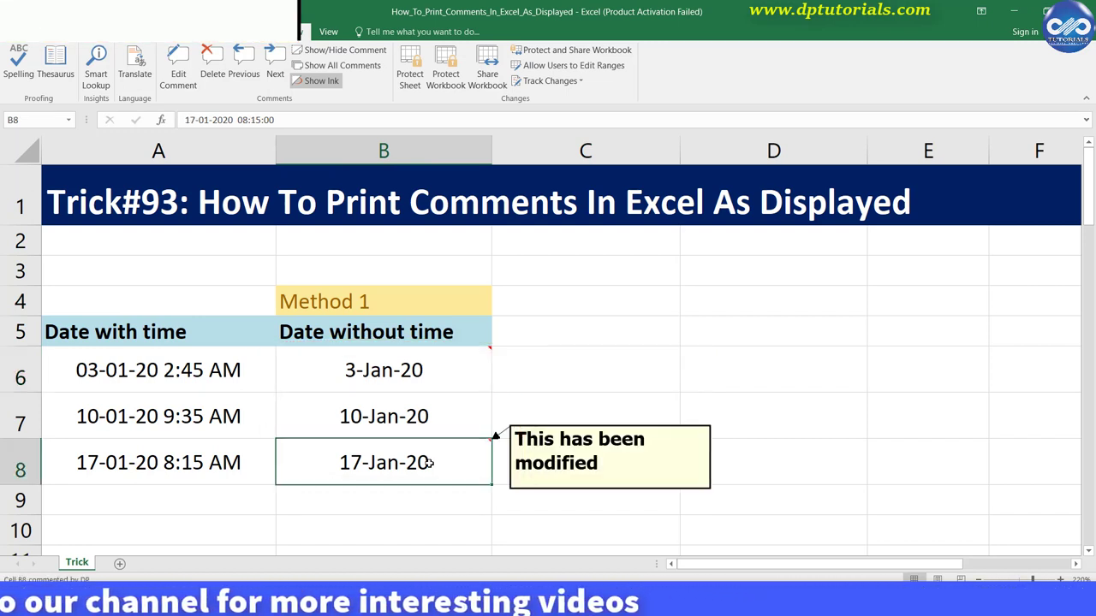
pyautogui.click(62, 31)
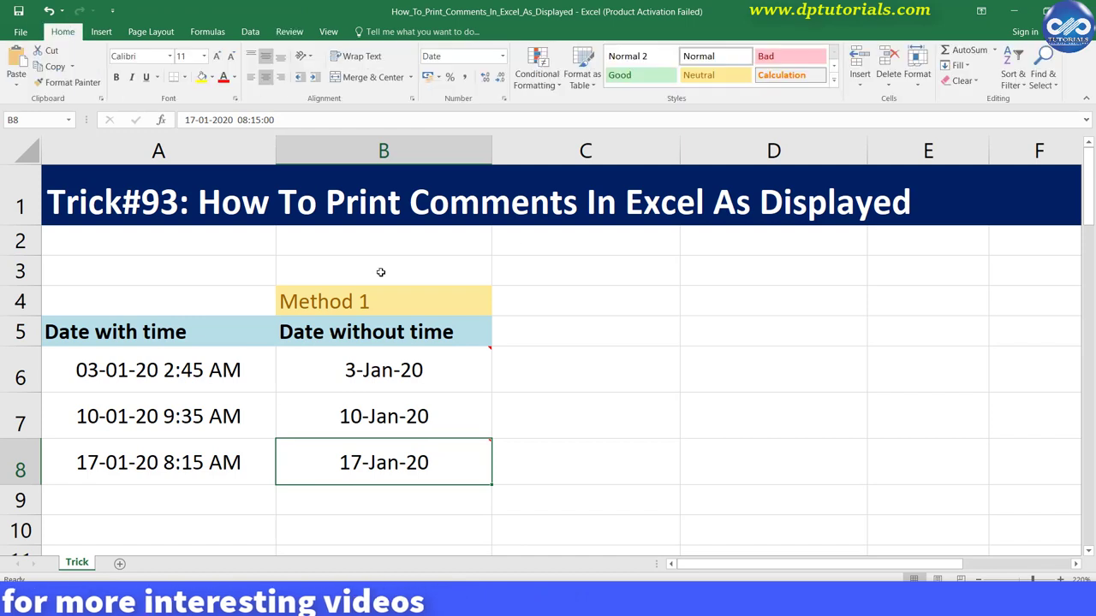
pyautogui.click(586, 370)
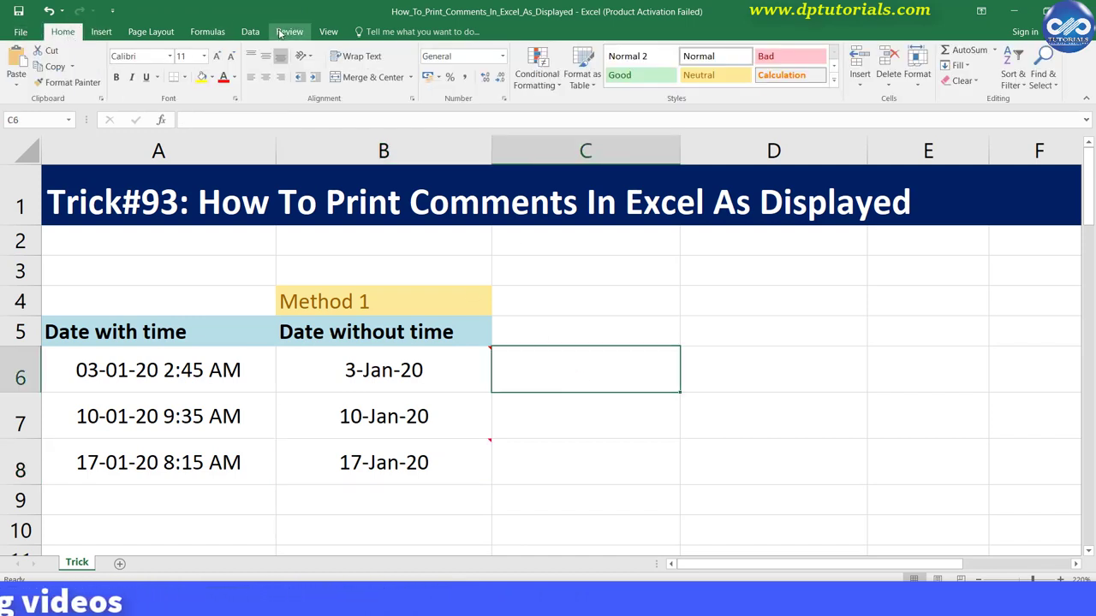
pyautogui.click(289, 31)
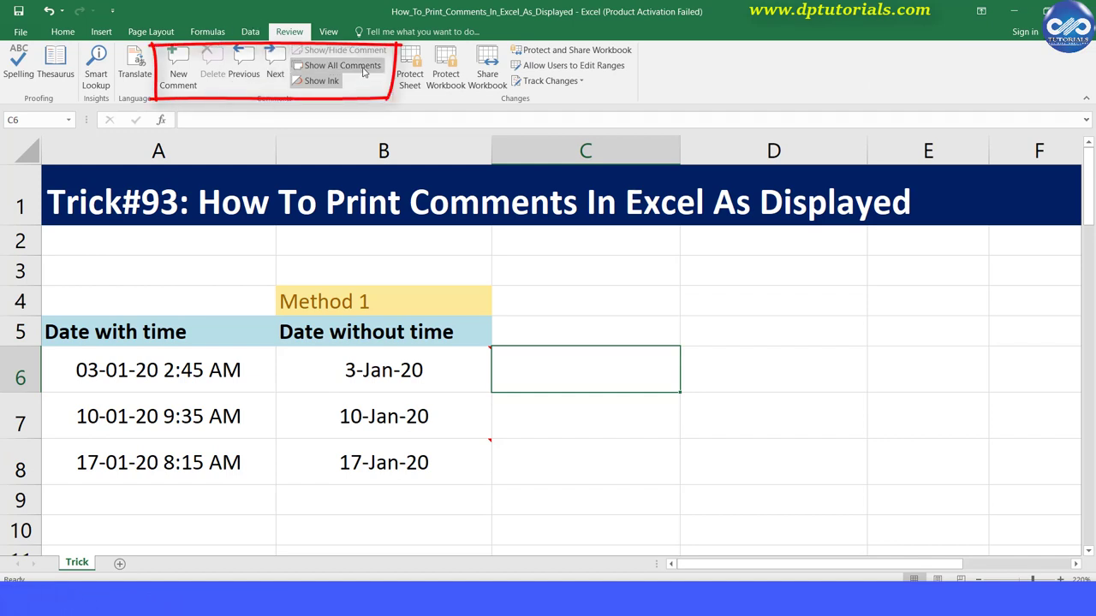
# - Turn on Show All Comments so both date comments stay visible on the sheet
pyautogui.click(341, 65)
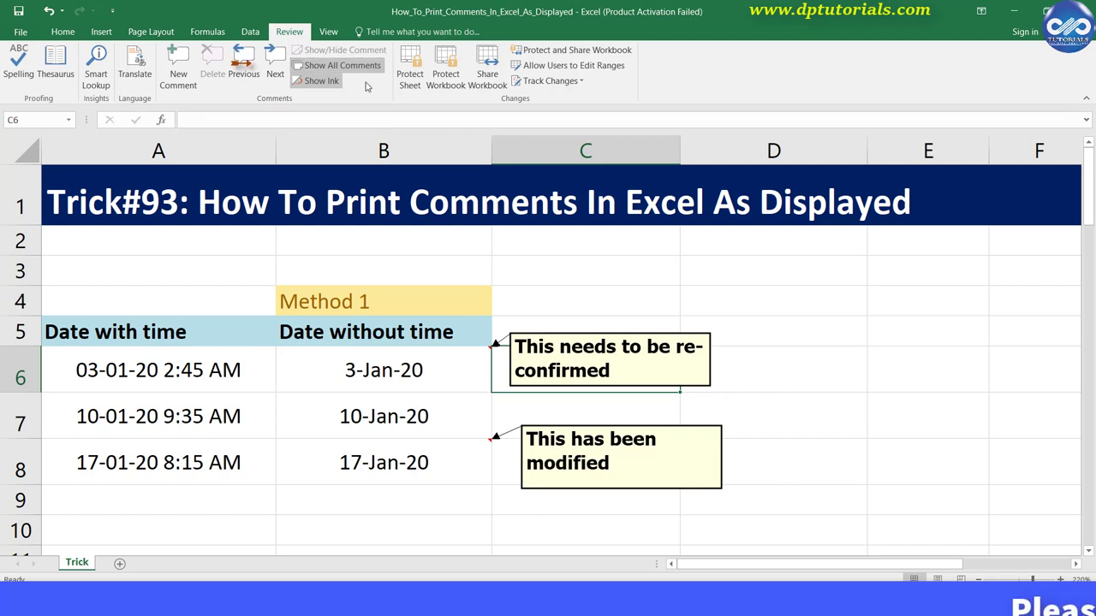
pyautogui.click(346, 65)
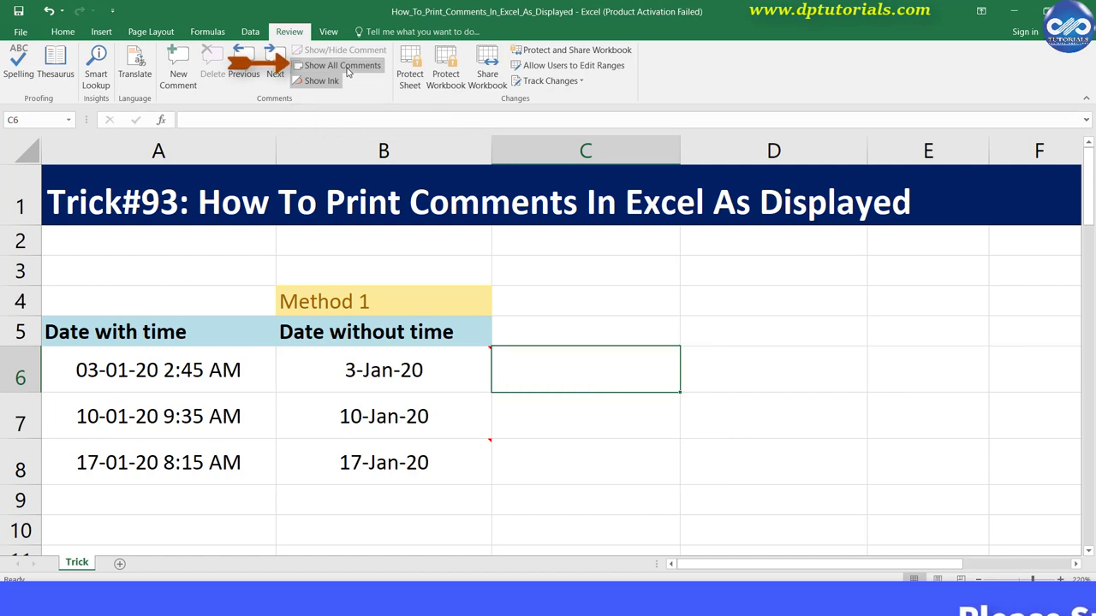
pyautogui.moveTo(863, 438)
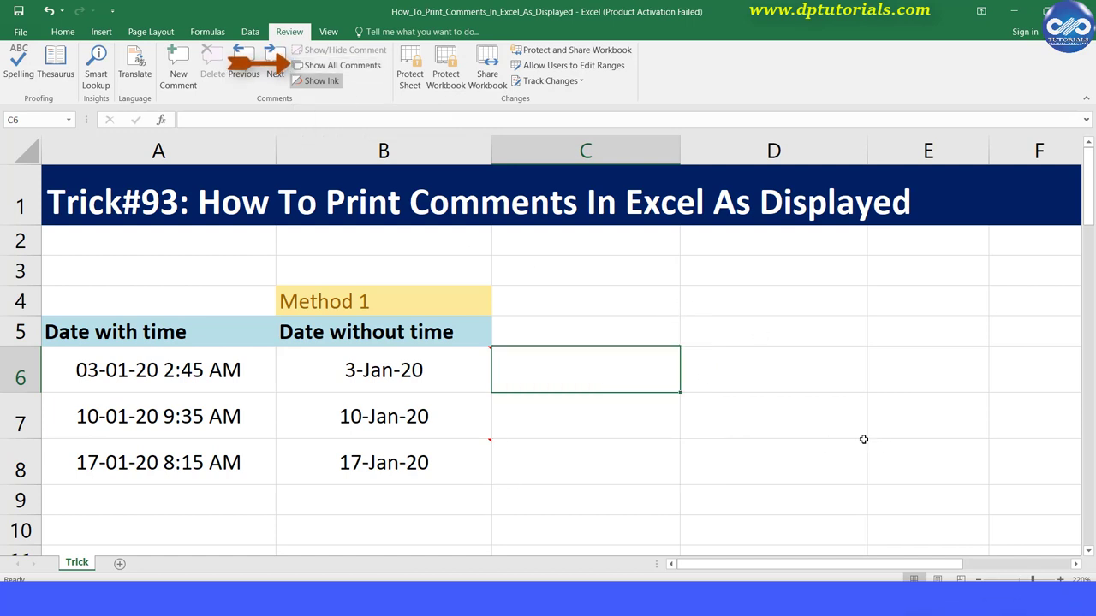
pyautogui.moveTo(346, 65)
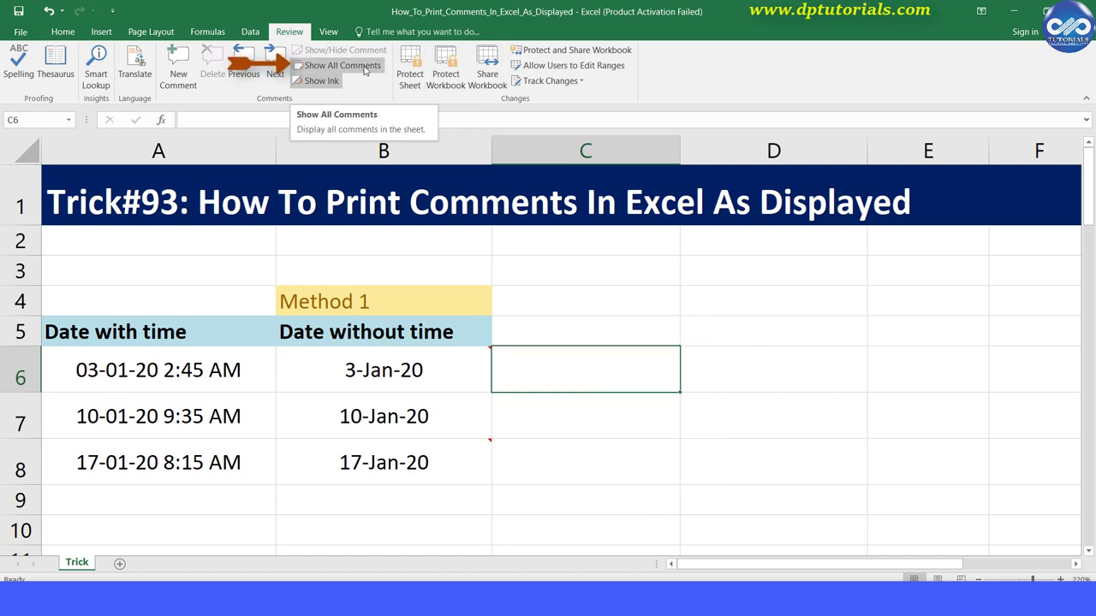
pyautogui.click(342, 65)
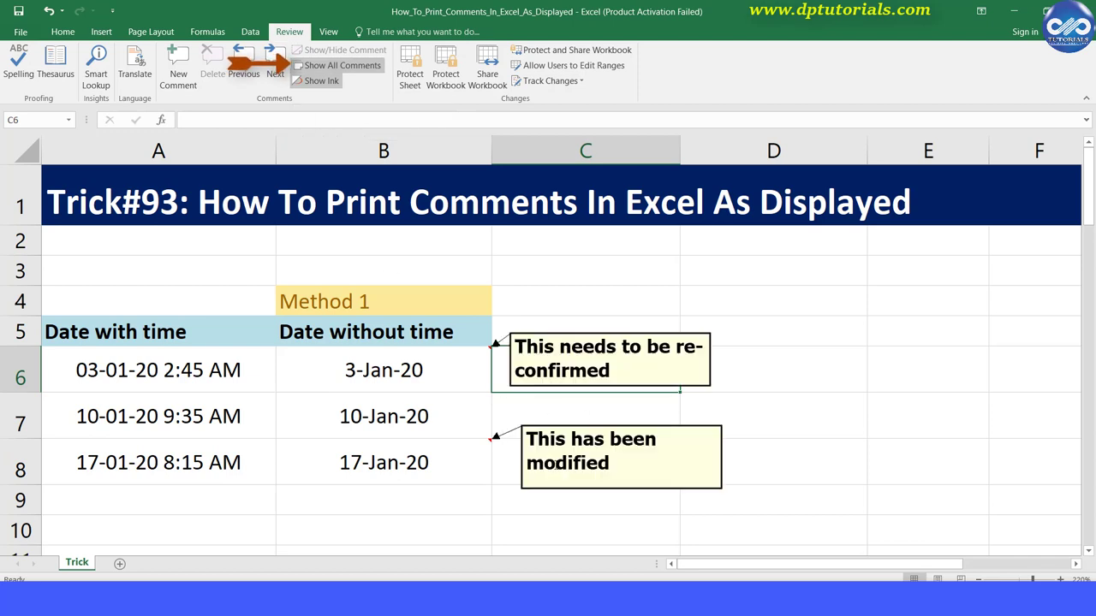
pyautogui.click(774, 416)
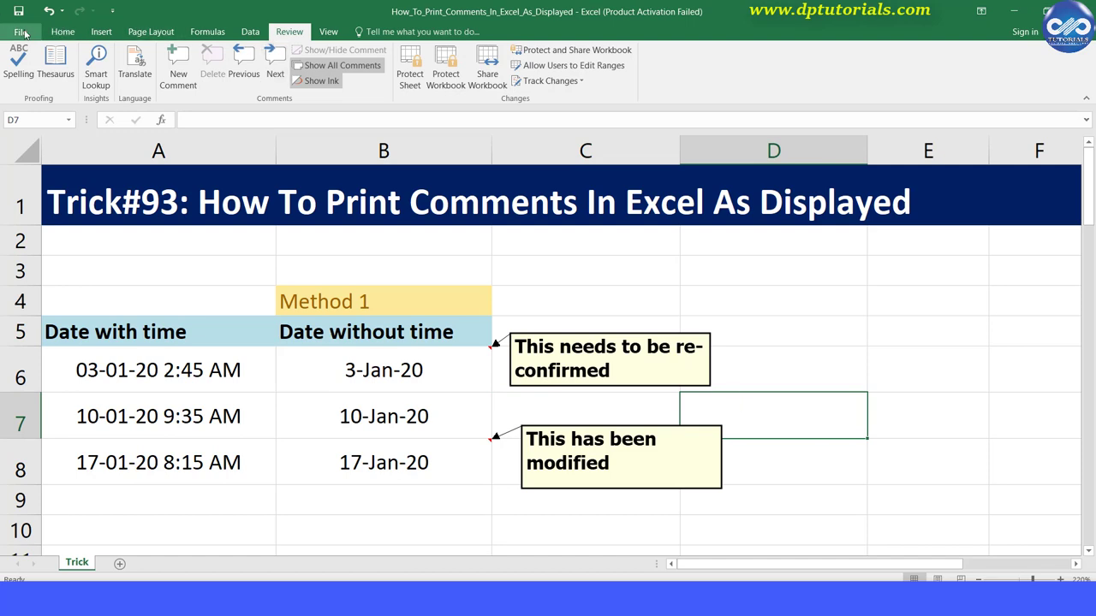
# - Show the workbook's print preview and print settings from the File menu
pyautogui.click(18, 31)
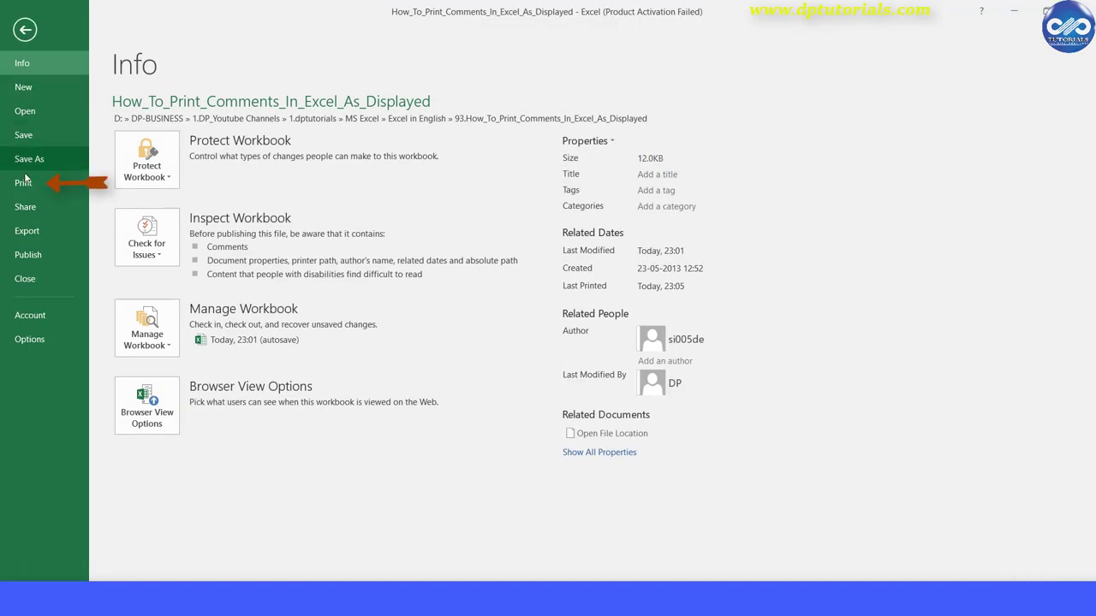
pyautogui.click(24, 181)
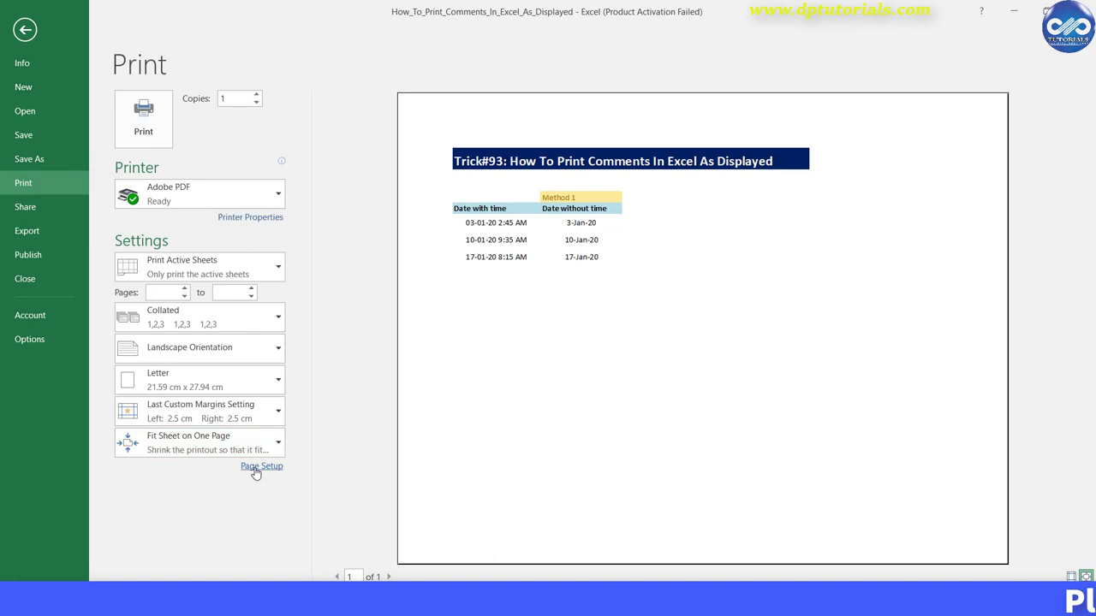
# - In Page Setup's Sheet options, set Comments to 'As displayed on sheet' and confirm
pyautogui.click(260, 466)
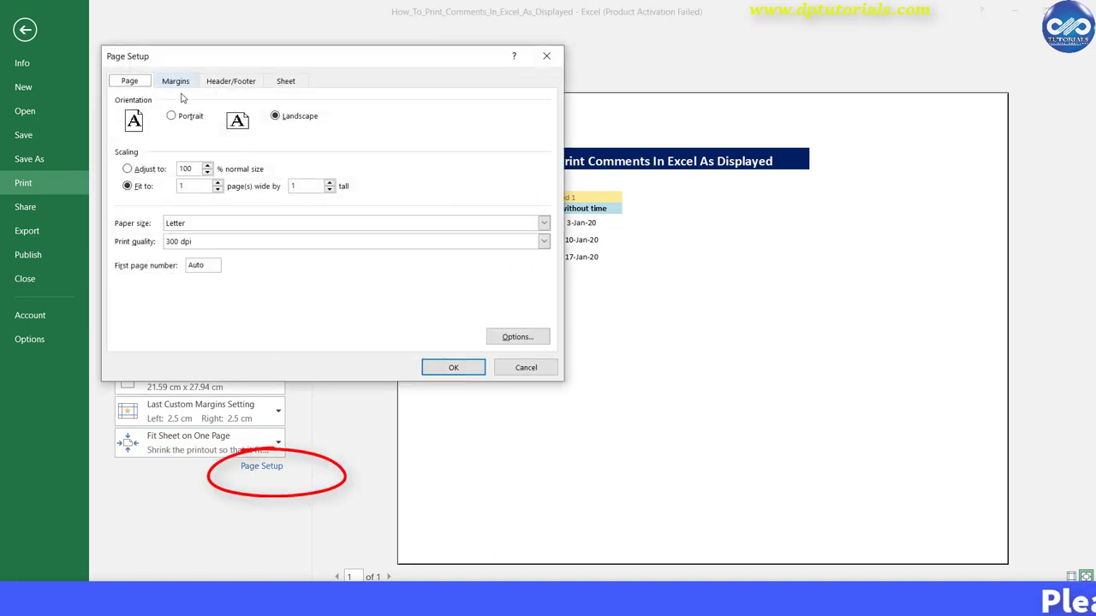
pyautogui.click(284, 81)
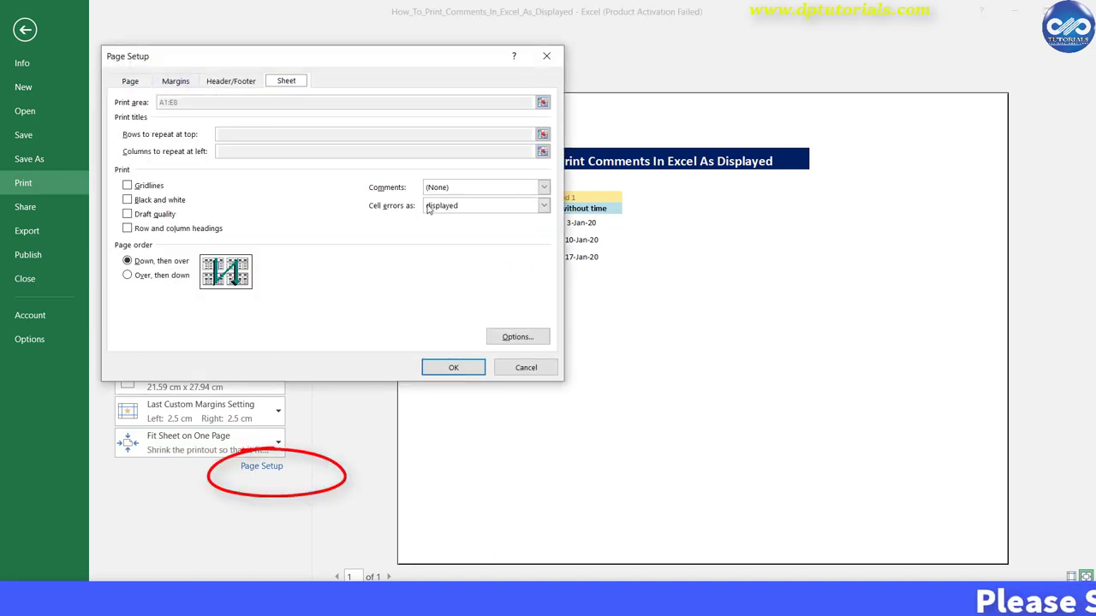
pyautogui.click(545, 186)
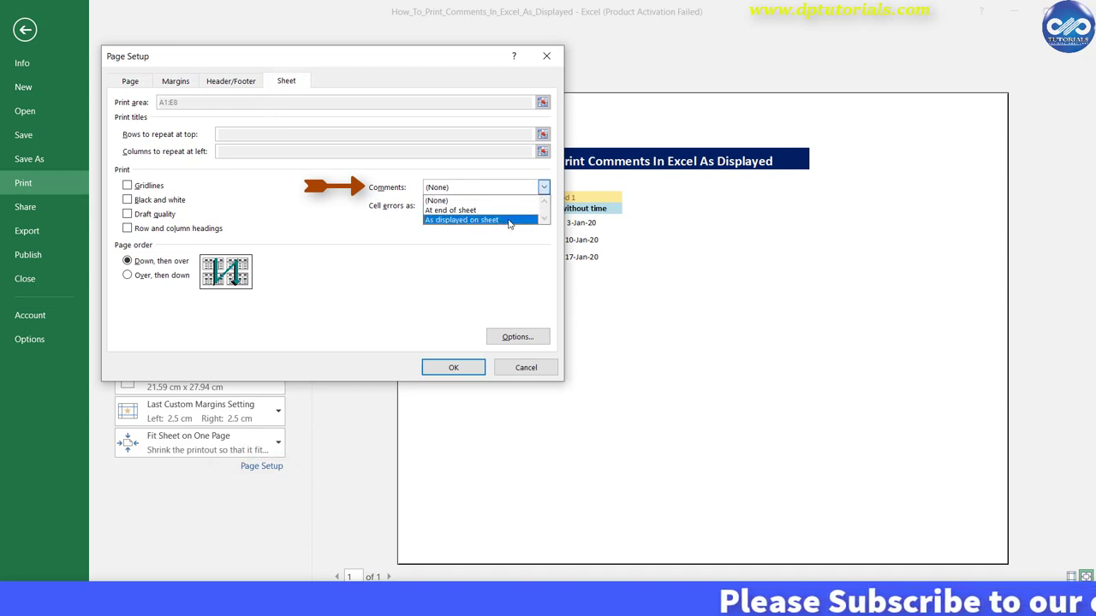
pyautogui.click(463, 220)
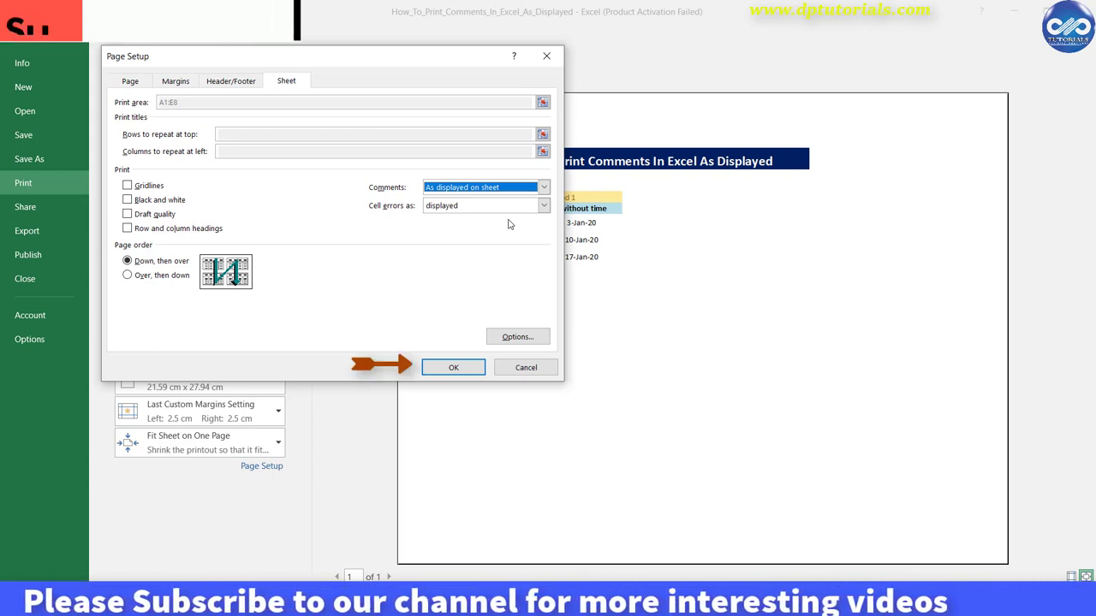
pyautogui.click(452, 367)
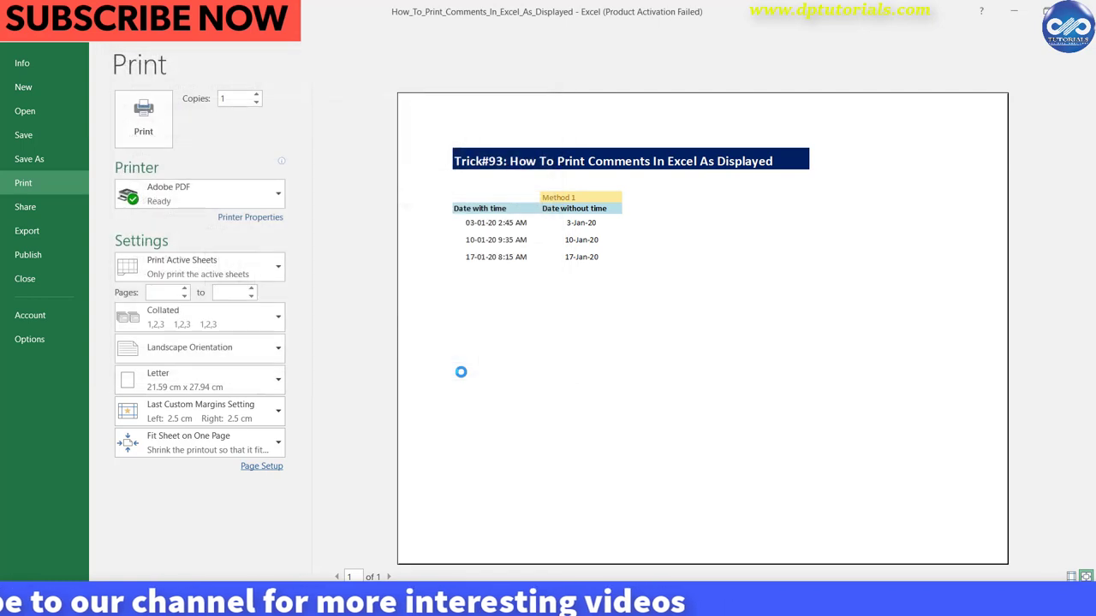